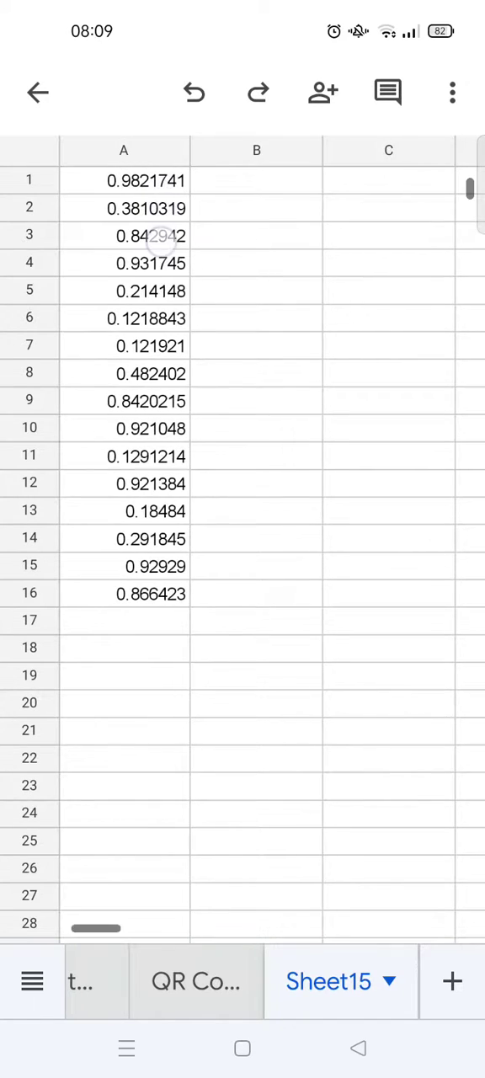
# - Select all of column A after briefly selecting and clearing its first two values
pyautogui.moveTo(125, 181); pyautogui.dragTo(125, 209)
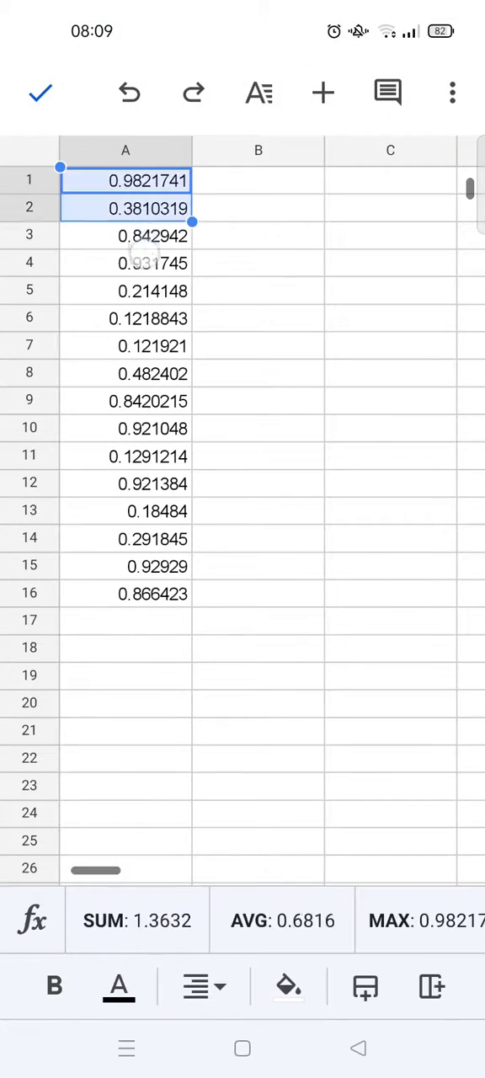
pyautogui.click(257, 263)
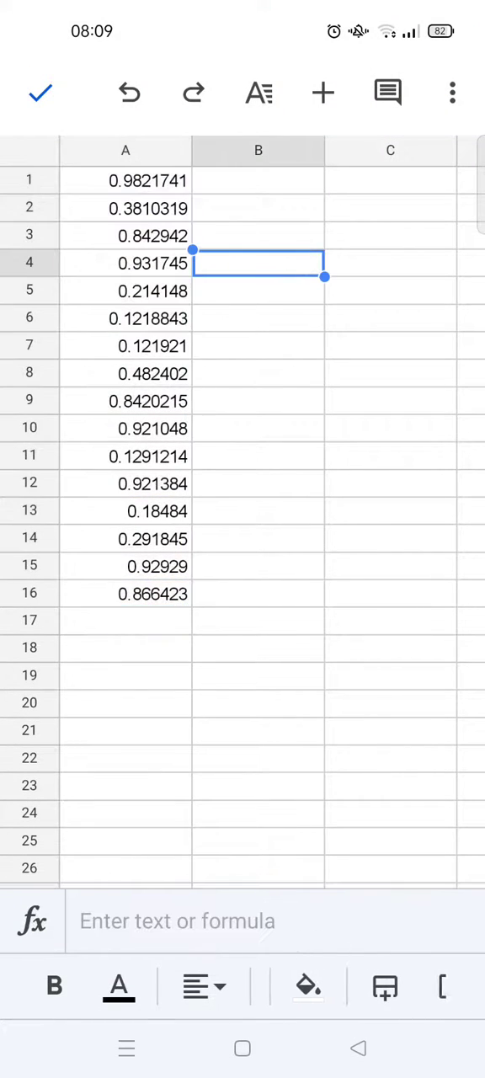
pyautogui.click(124, 150)
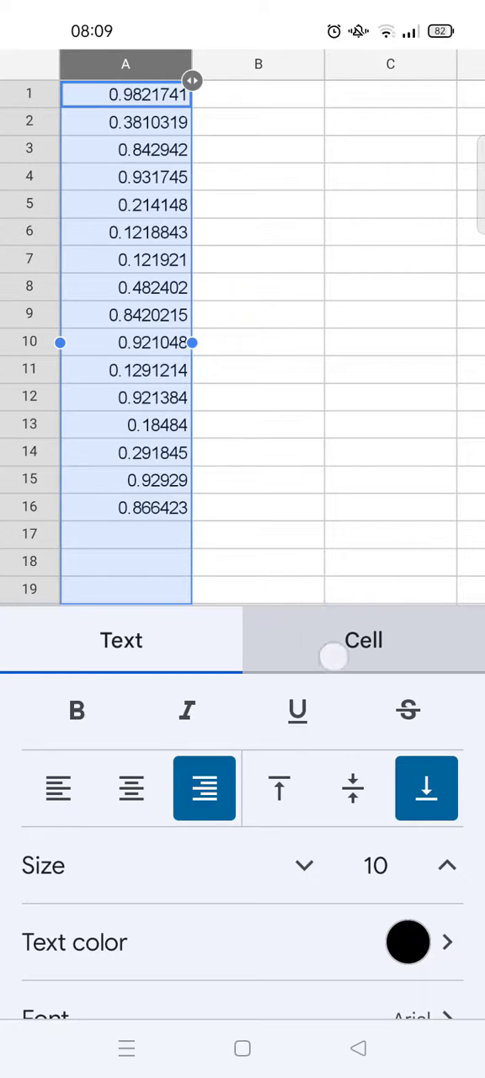
# - Go to the Cell formatting options and scroll down to Number format
pyautogui.click(364, 641)
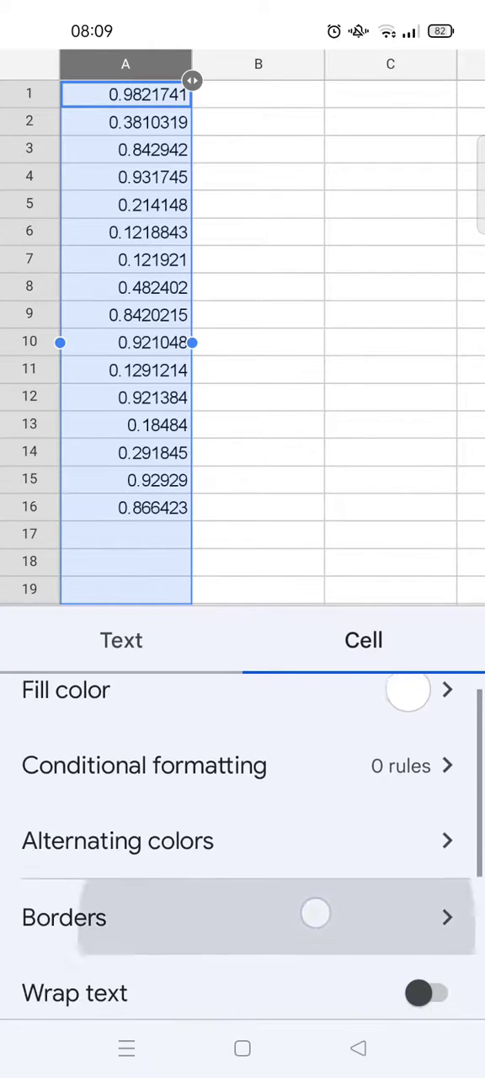
pyautogui.scroll(-3)
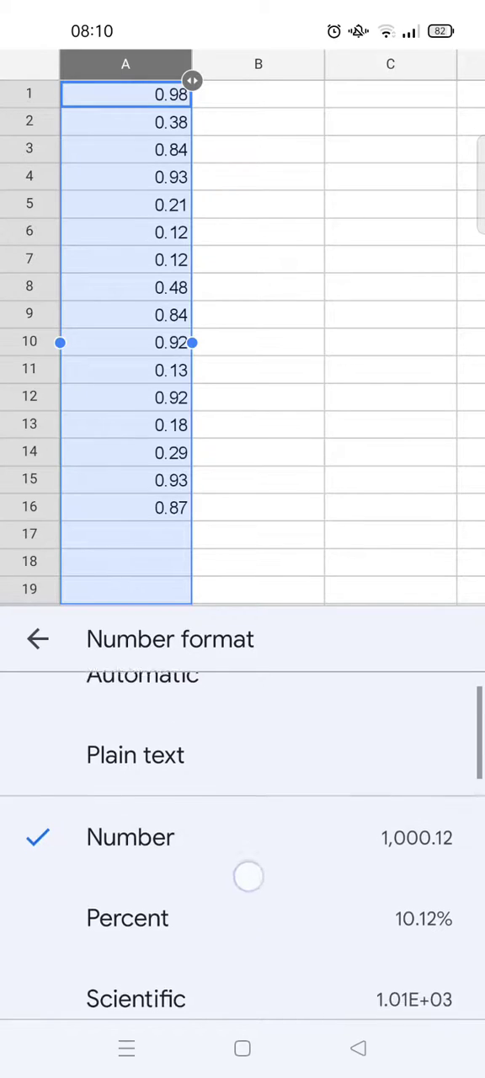
# - Apply the Percent format to column A (e.g. 98.22%) and dismiss the formatting panel
pyautogui.scroll(3)
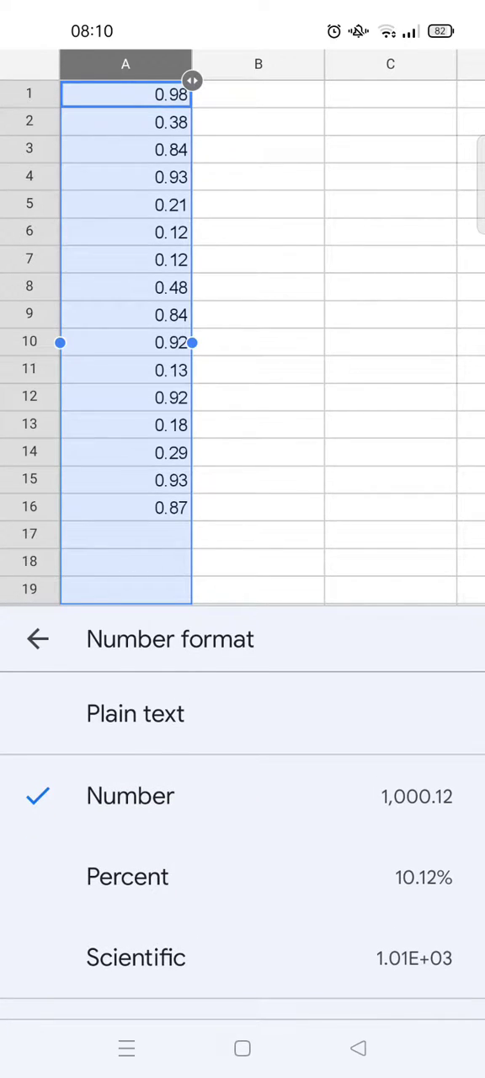
pyautogui.click(128, 876)
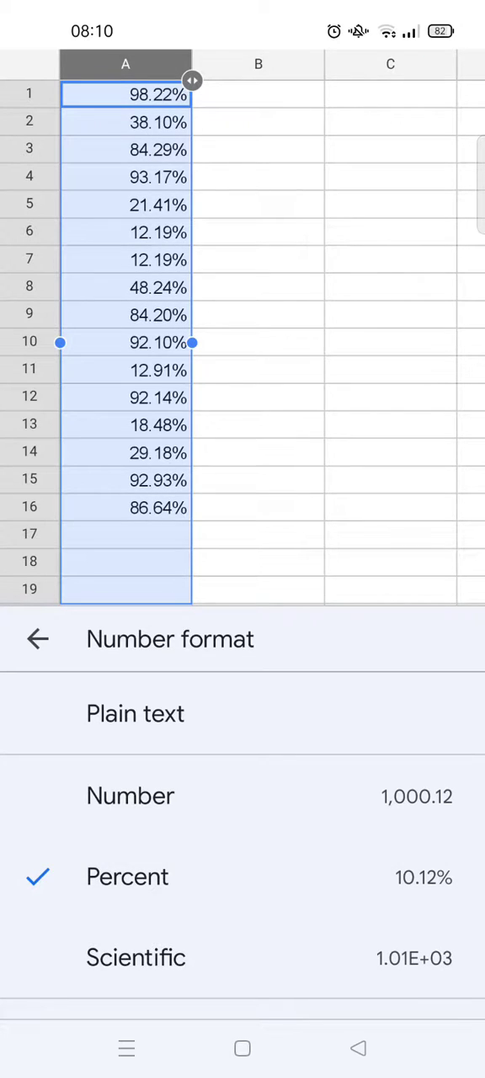
pyautogui.click(37, 638)
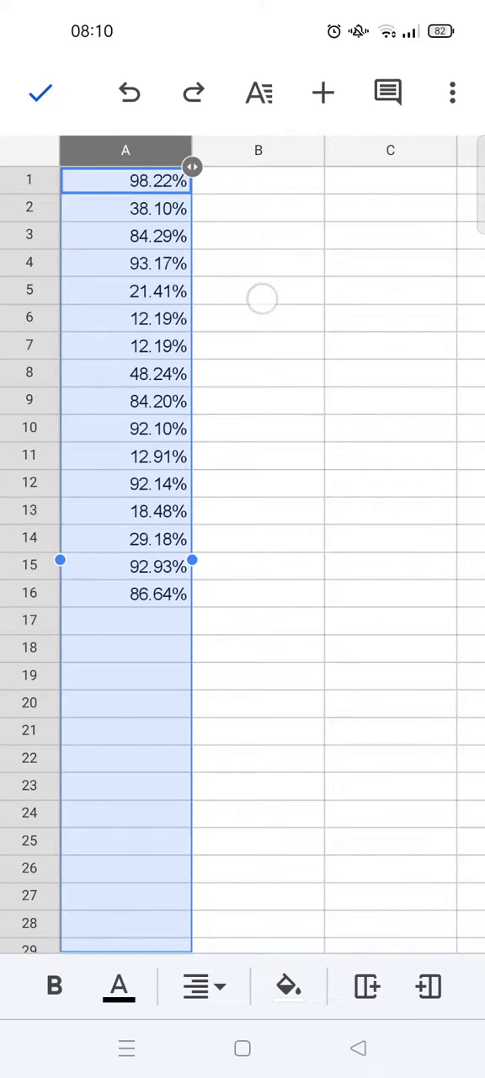
pyautogui.click(259, 290)
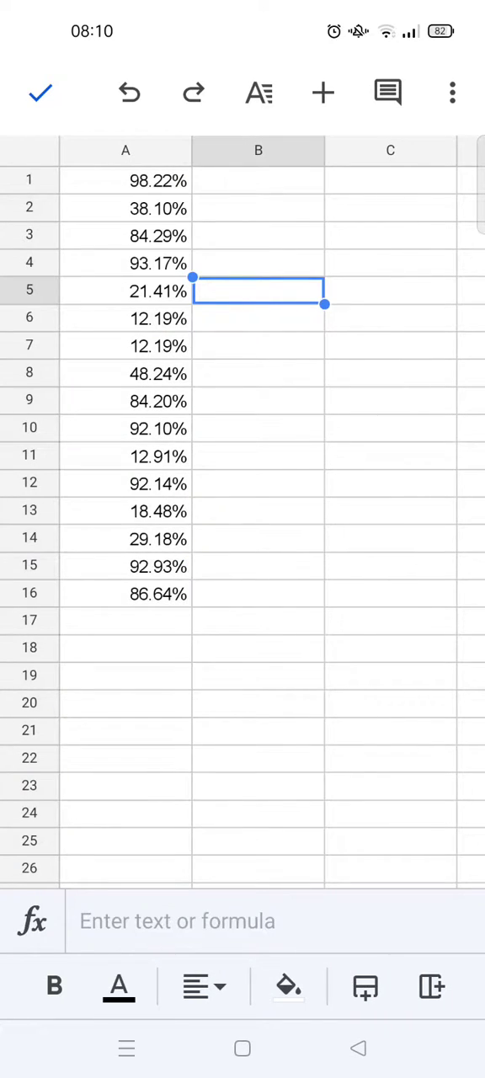